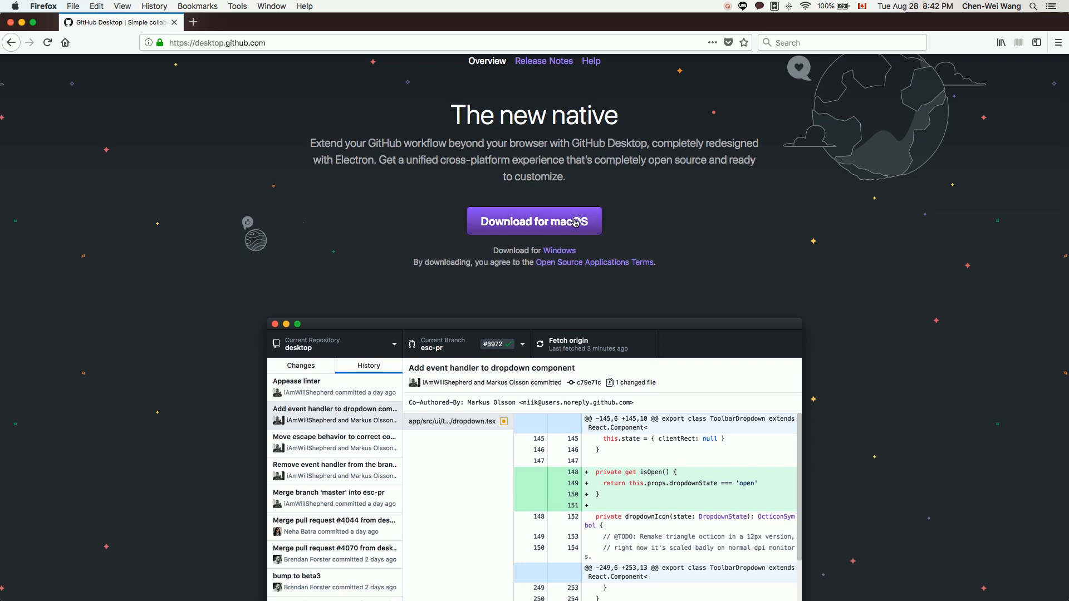
# - Download and save the GitHub Desktop for macOS zip from desktop.github.com
pyautogui.click(534, 221)
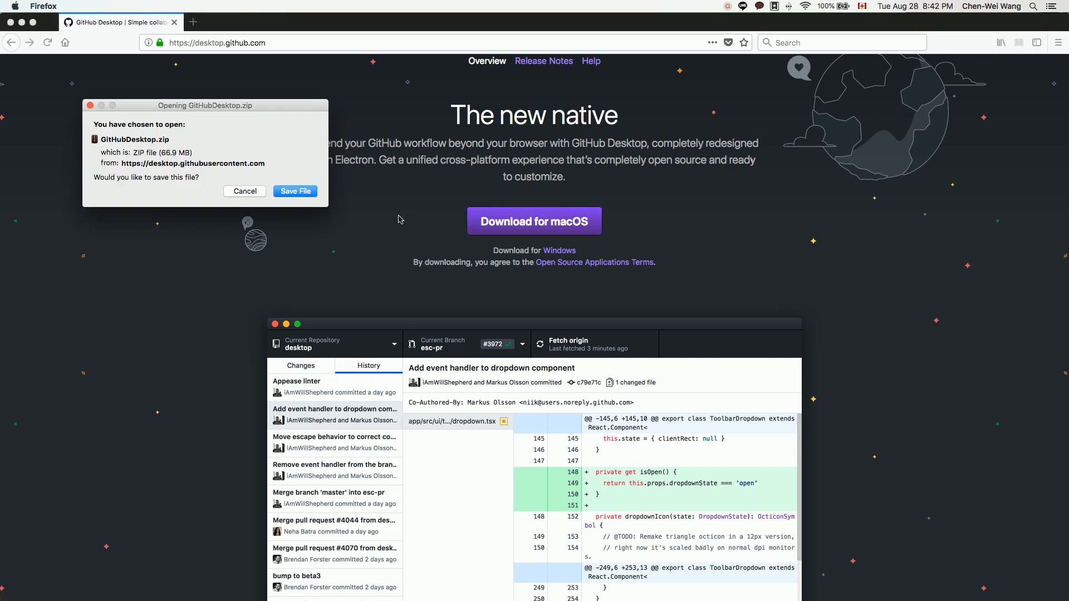
pyautogui.click(295, 191)
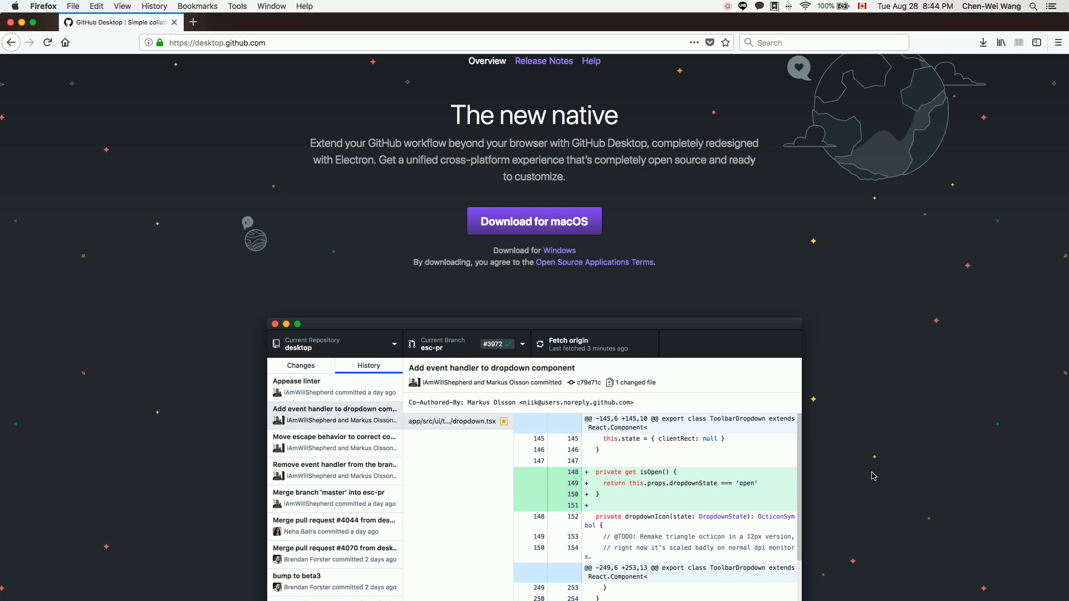
pyautogui.moveTo(660, 574)
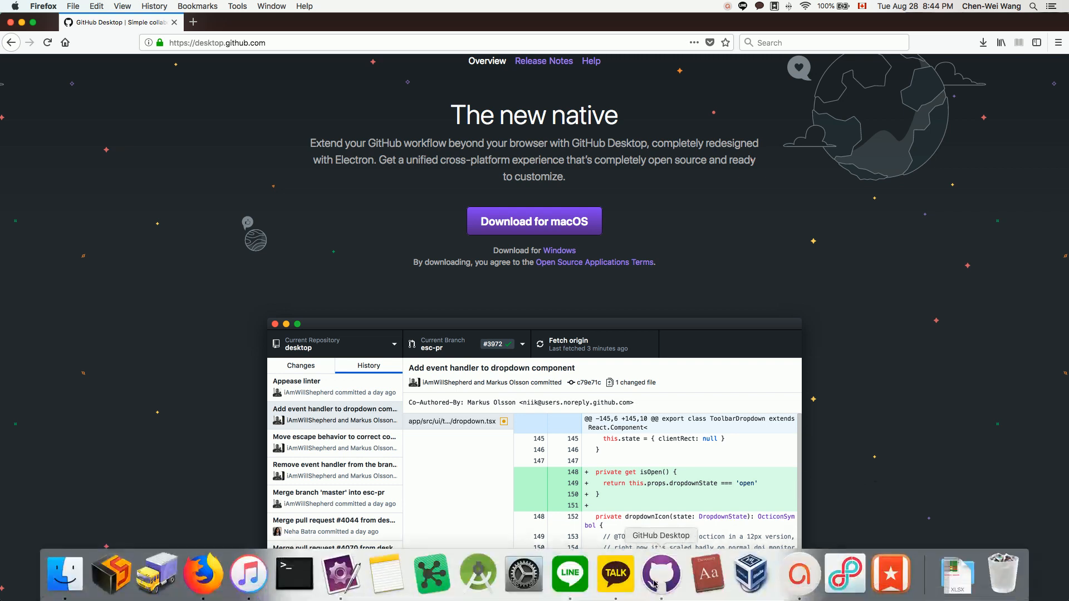
# - Launch GitHub Desktop and sign in to GitHub.com as 'jack' with the password
pyautogui.click(659, 575)
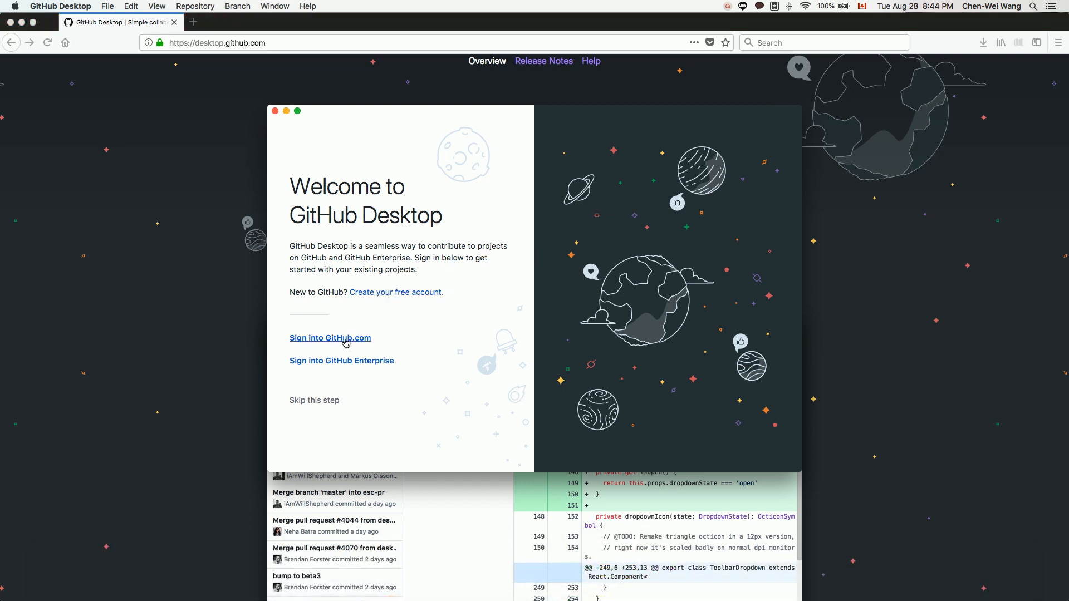
pyautogui.click(331, 338)
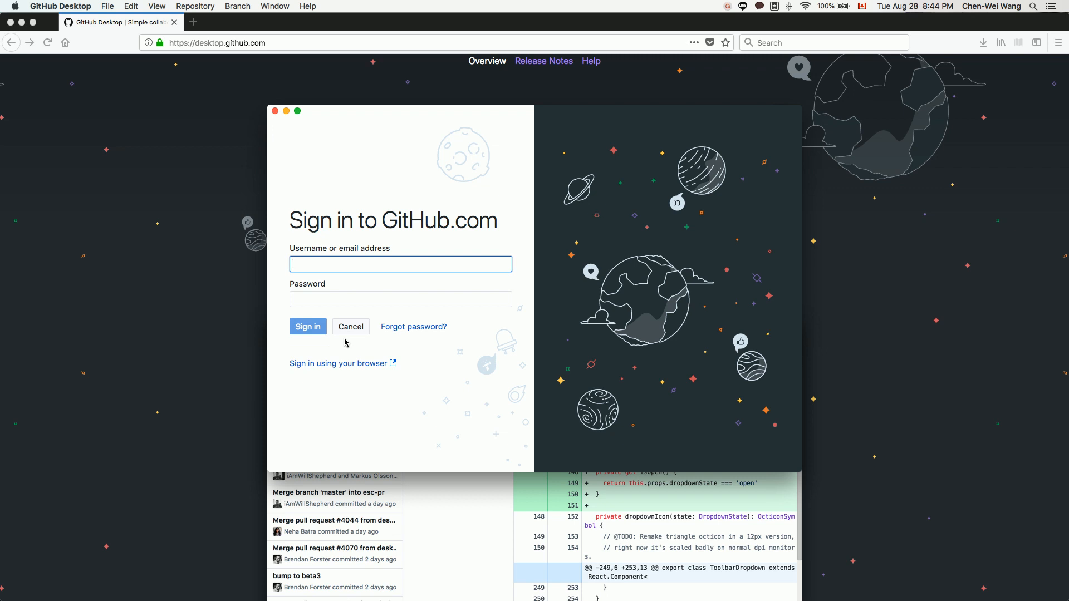
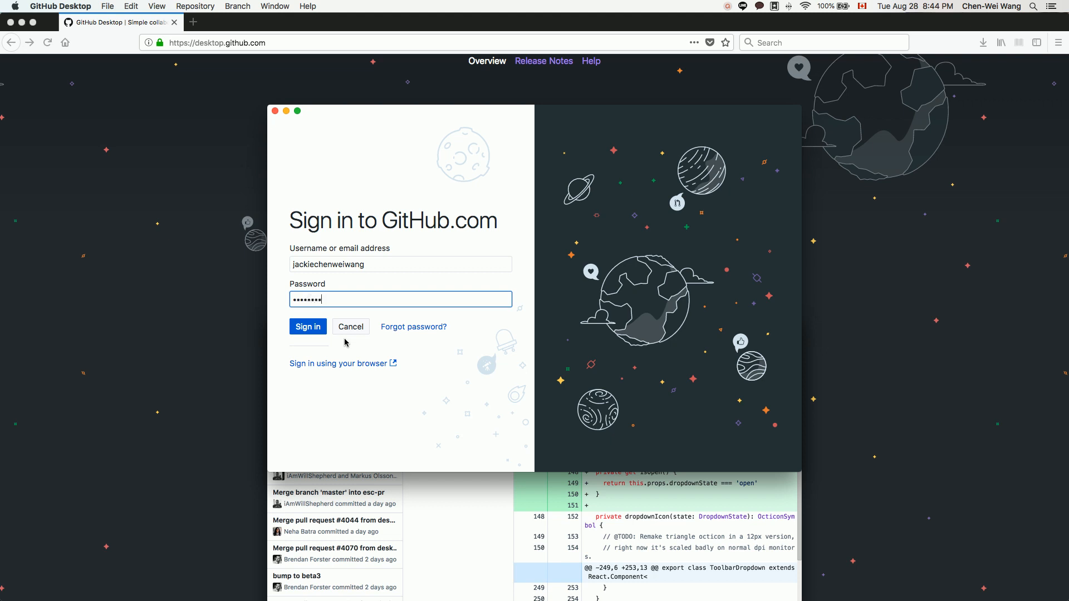
pyautogui.moveTo(314, 326)
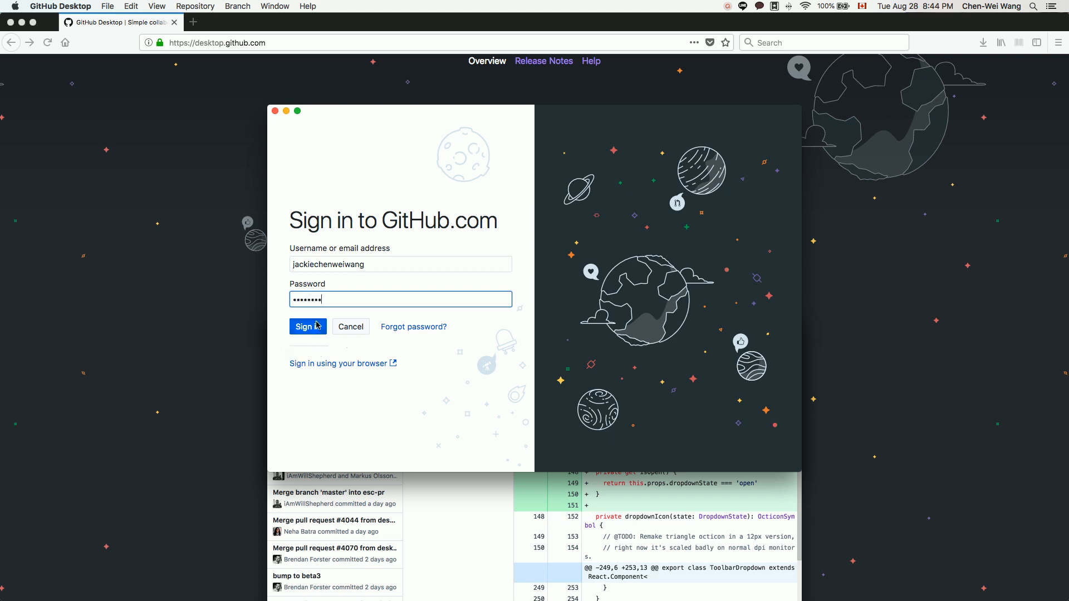
pyautogui.click(307, 327)
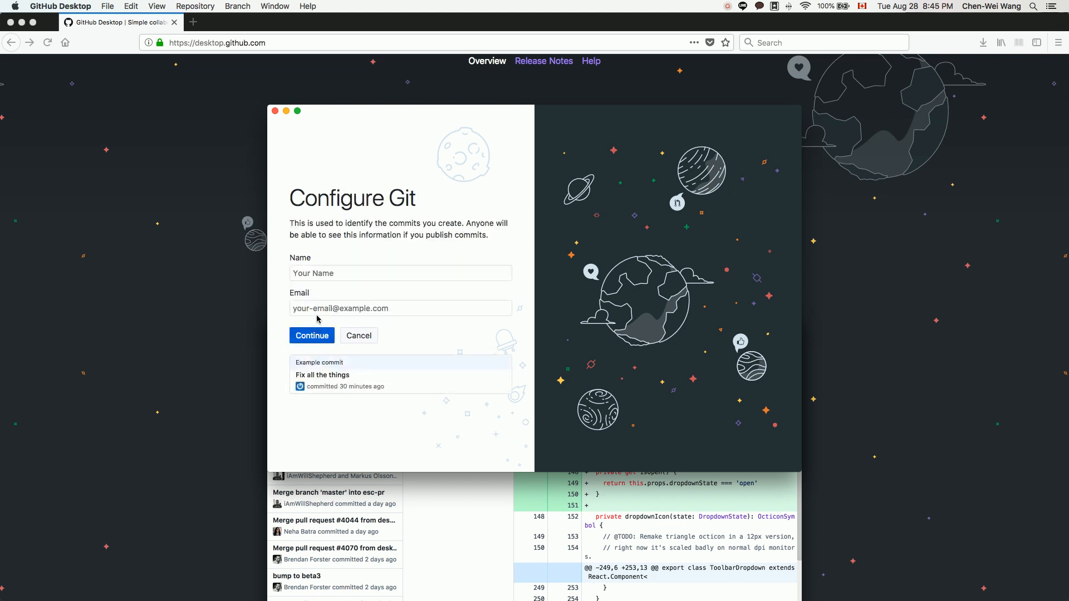
# - Set the Git author name to 'Jackie Wan', enter the email ('wang'), and continue
pyautogui.click(401, 272)
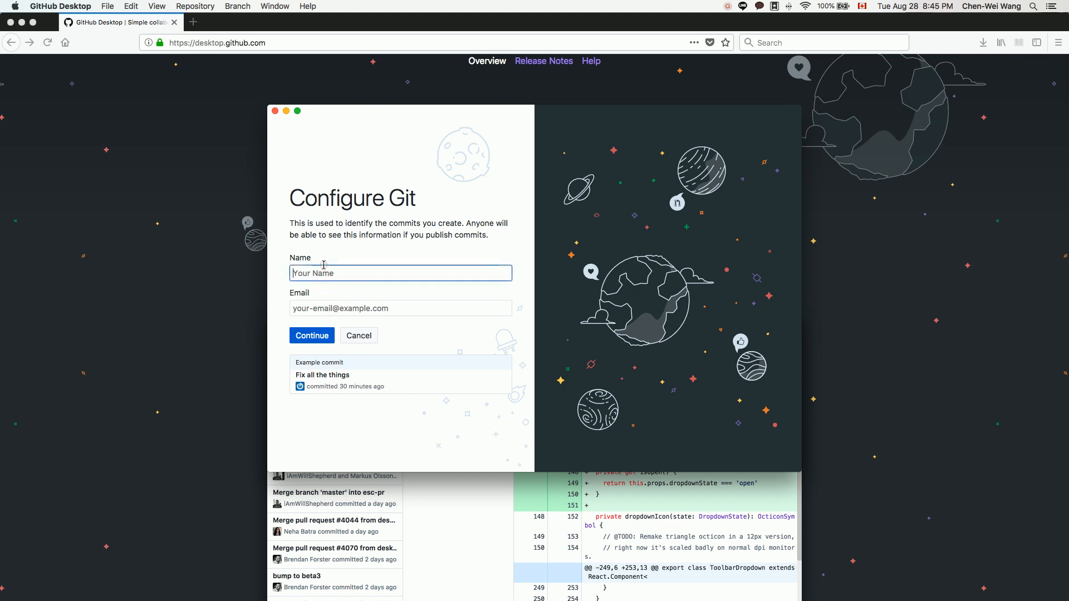
pyautogui.write('Jackie Wan')
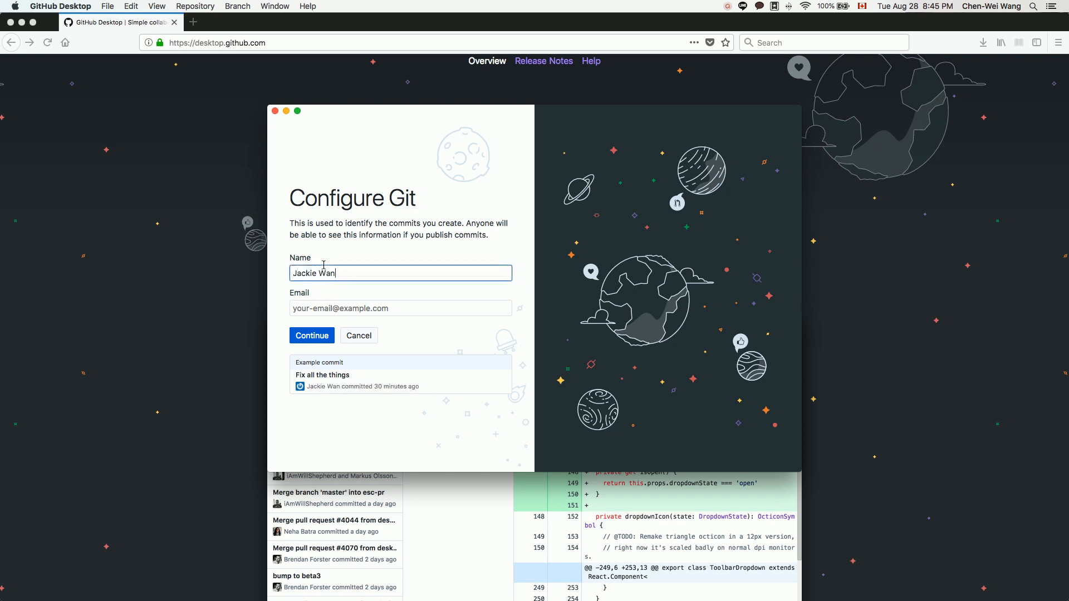
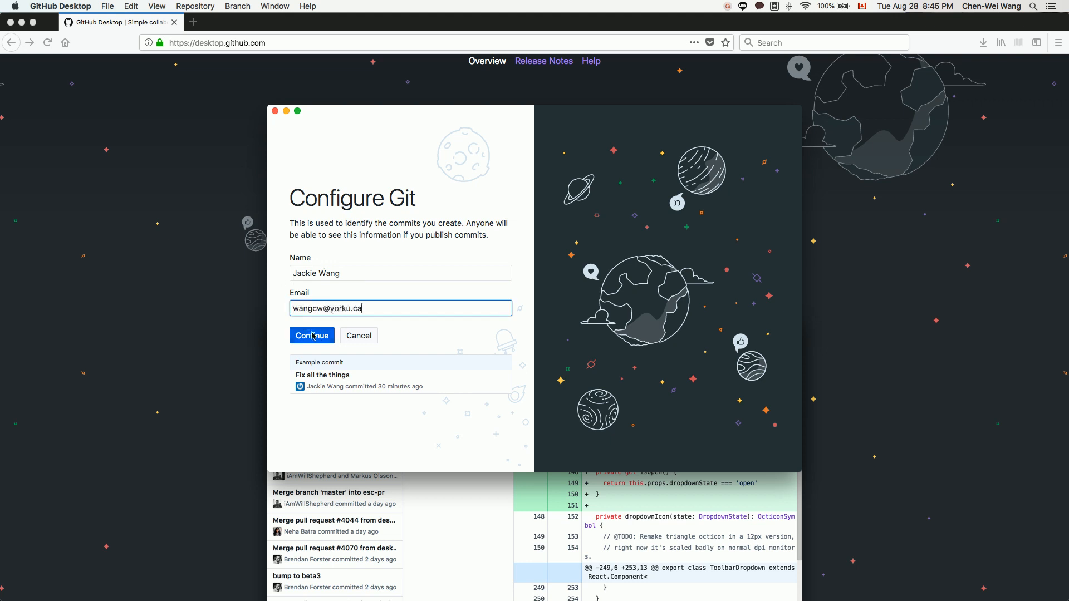
pyautogui.click(312, 334)
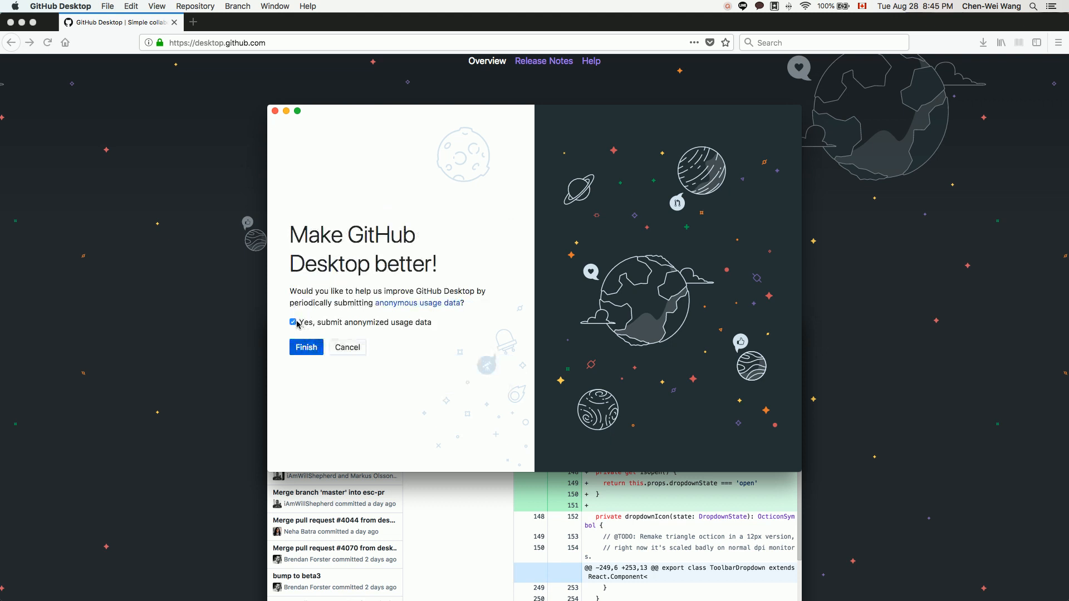
# - Keep 'Yes, submit anonymized usage data' enabled and finish the setup
pyautogui.click(294, 322)
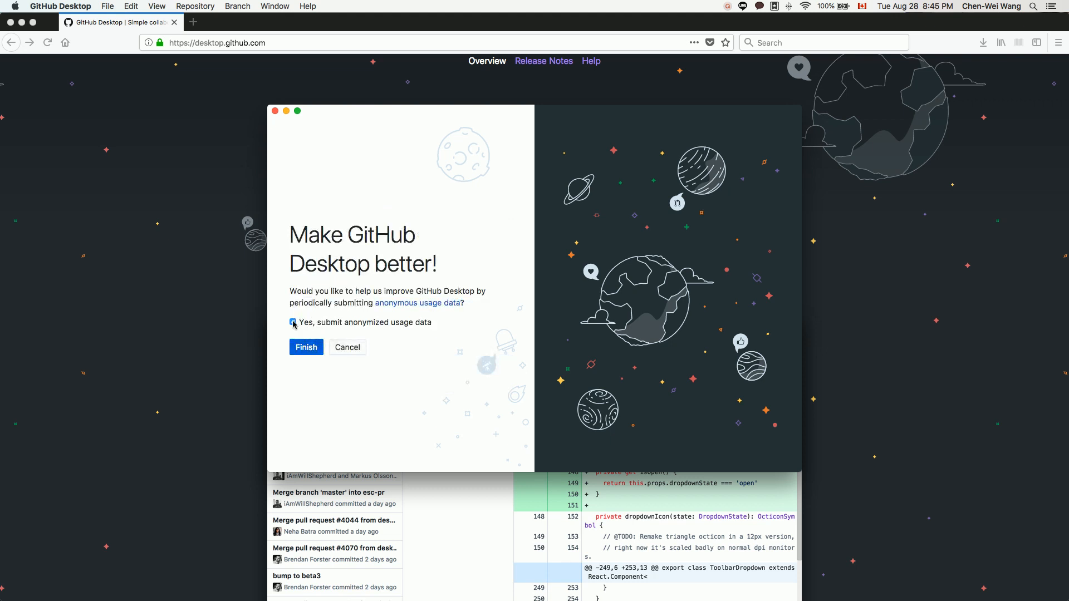
pyautogui.click(292, 322)
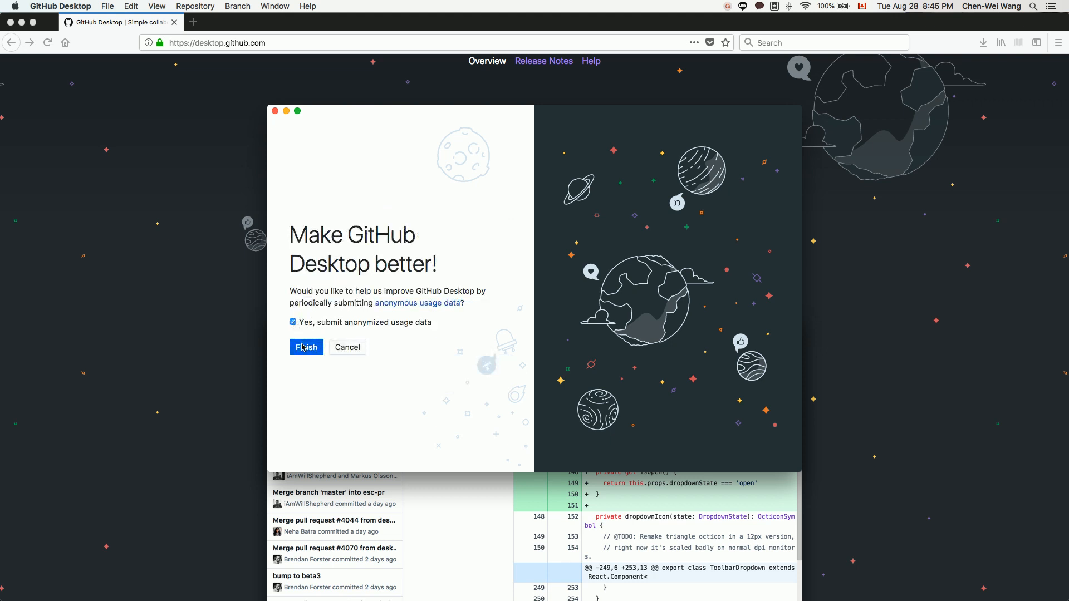
pyautogui.click(306, 347)
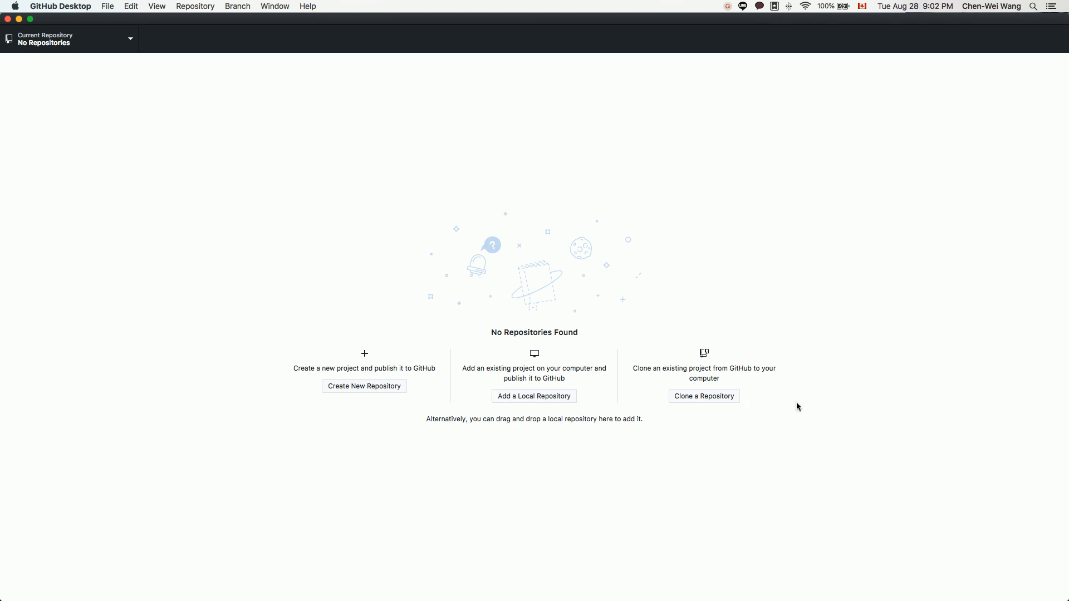
pyautogui.moveTo(370, 388)
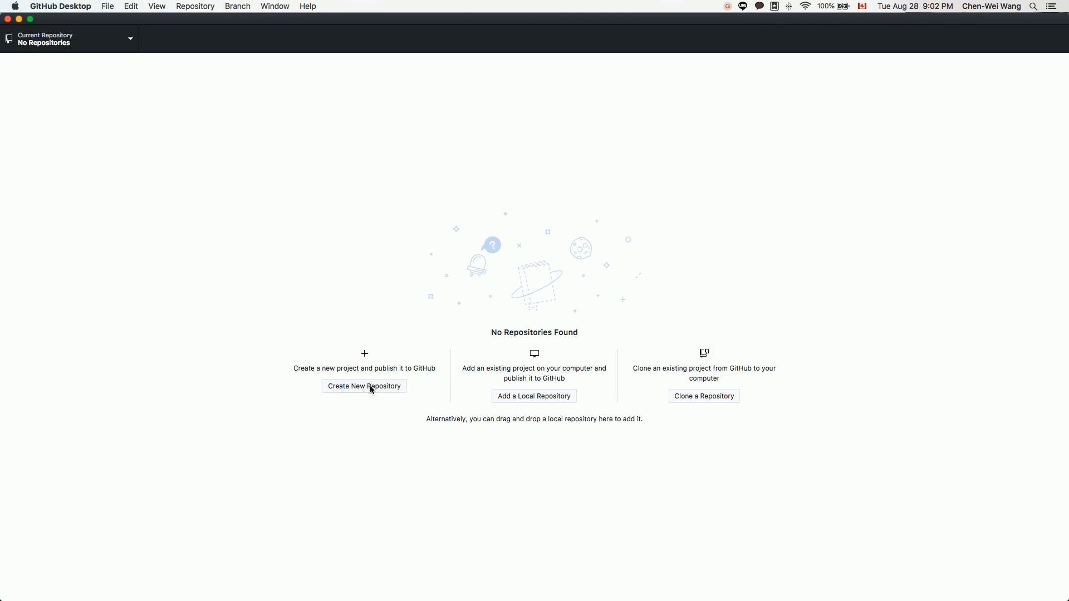
pyautogui.moveTo(379, 389)
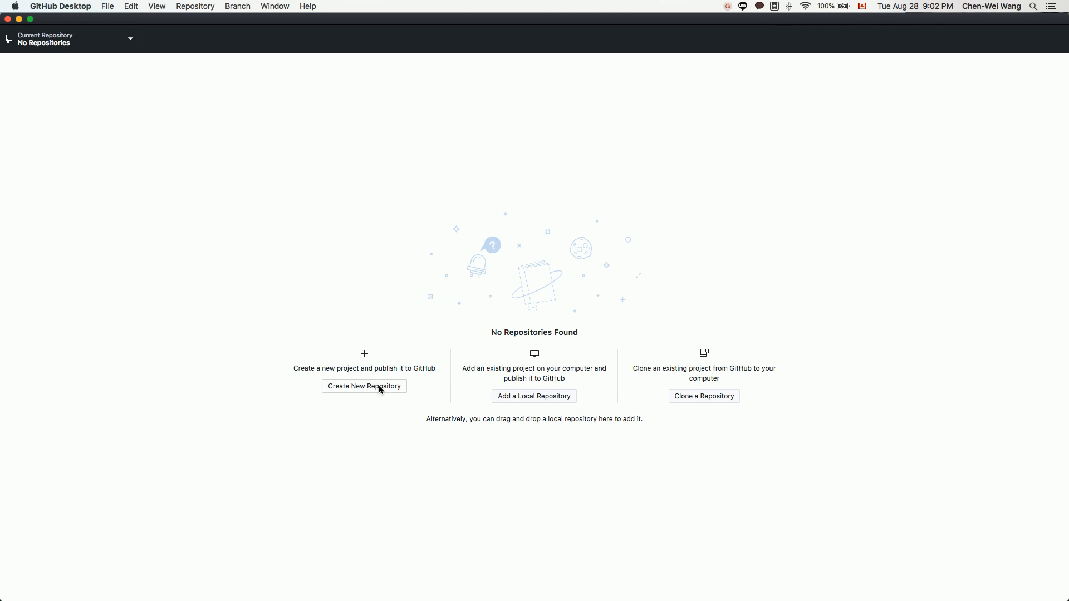
pyautogui.moveTo(735, 394)
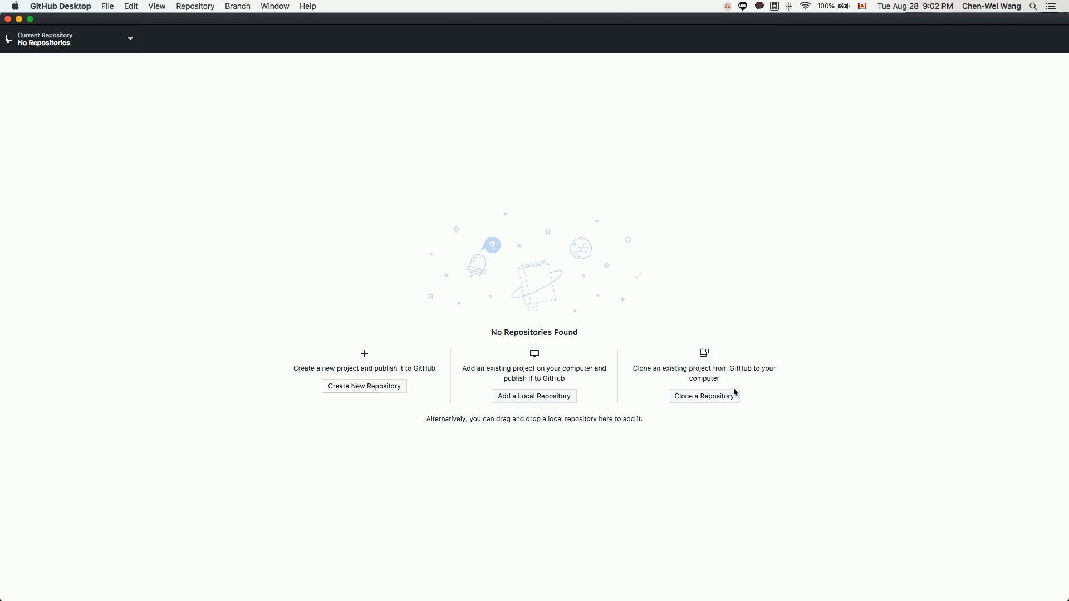